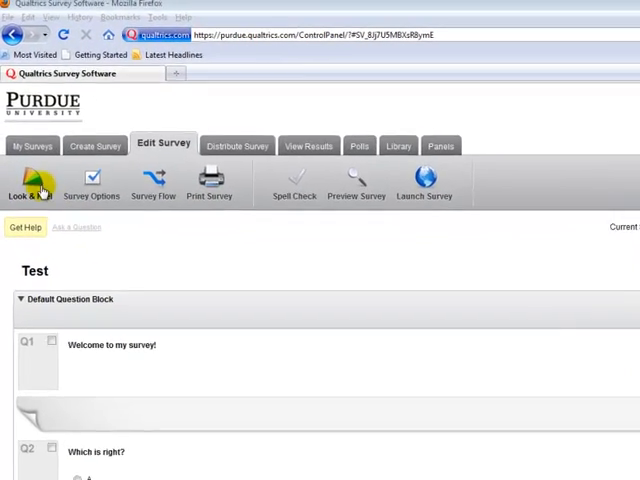
Bring up the Look & Feel settings listing the Purdue University themes.
click(28, 184)
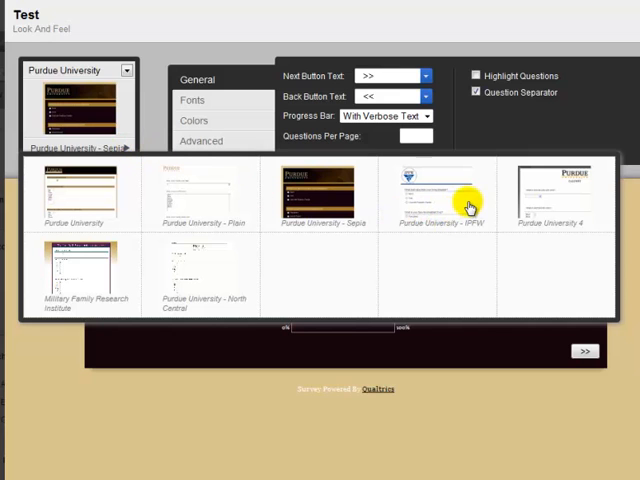
mouse_move(92, 278)
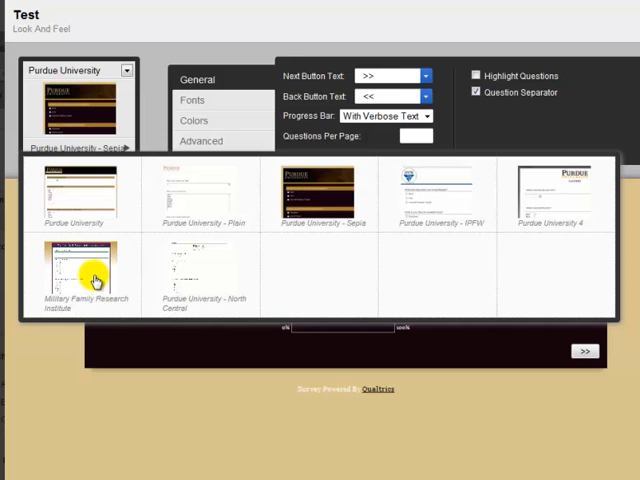
mouse_move(108, 244)
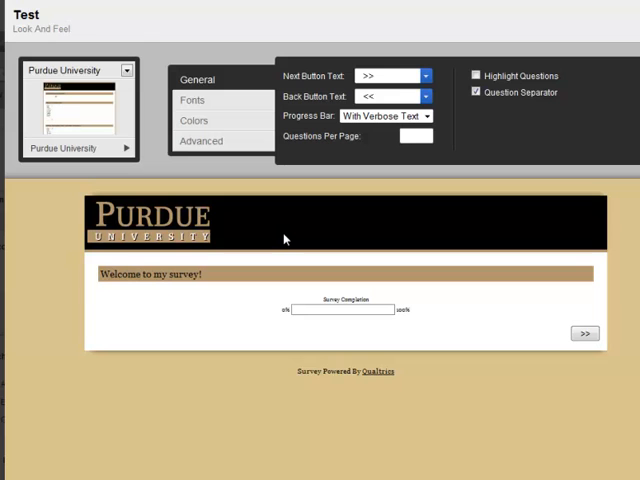
Switch the survey text to a typewriter-style font from the Fonts settings.
click(424, 116)
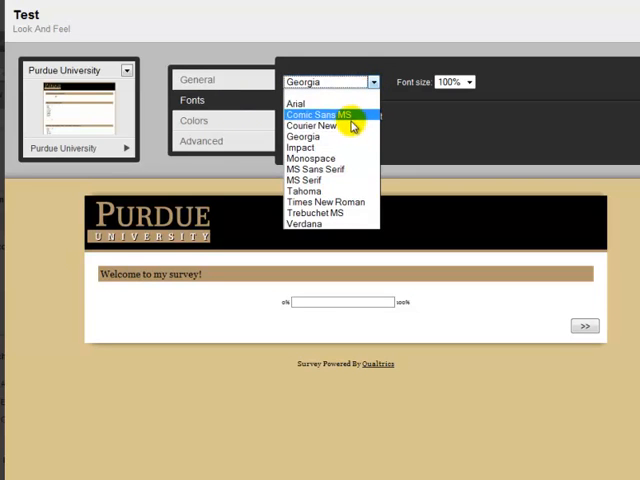
click(194, 120)
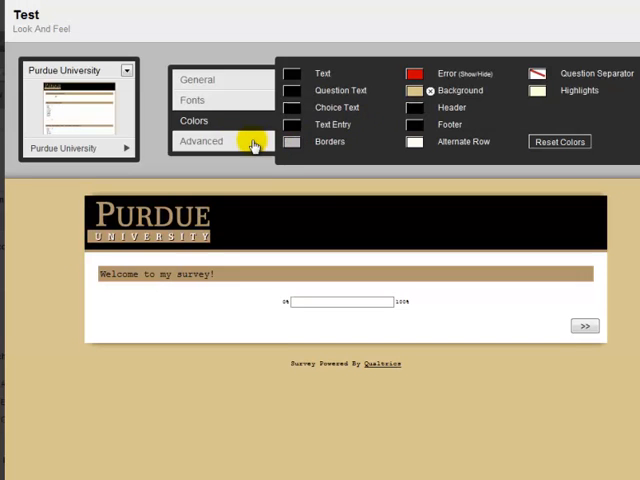
Review the Advanced header, footer and CSS options, then save the new look.
click(200, 140)
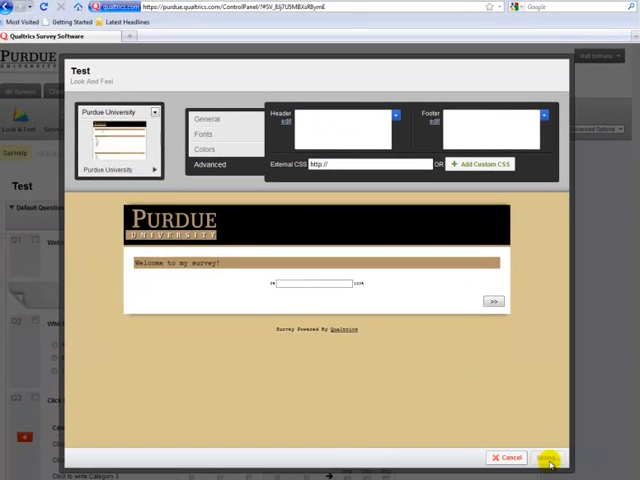
click(548, 456)
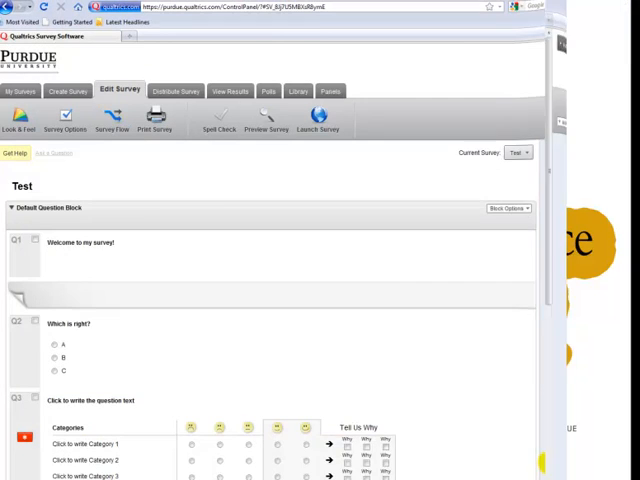